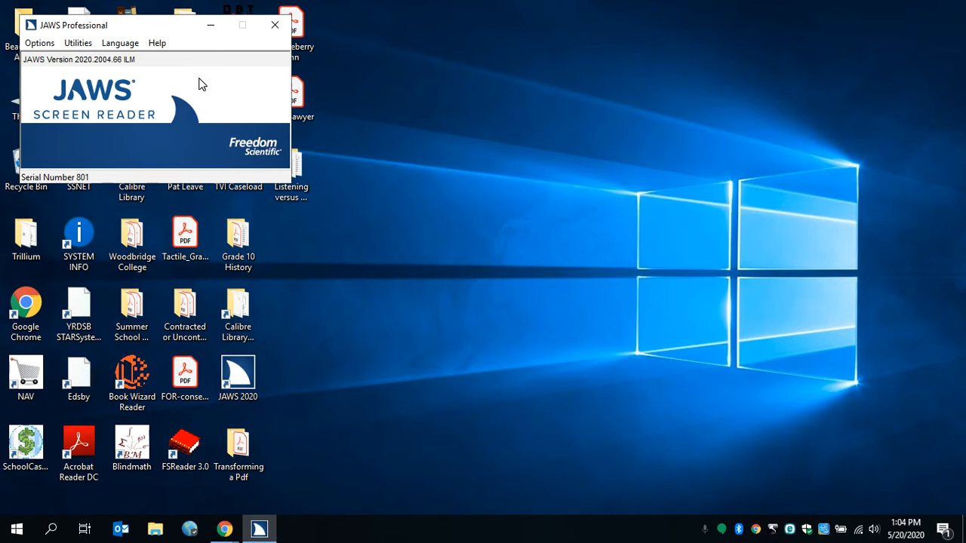
# Step: Open Braille Basic Settings from the JAWS Options menu
pyautogui.click(39, 42)
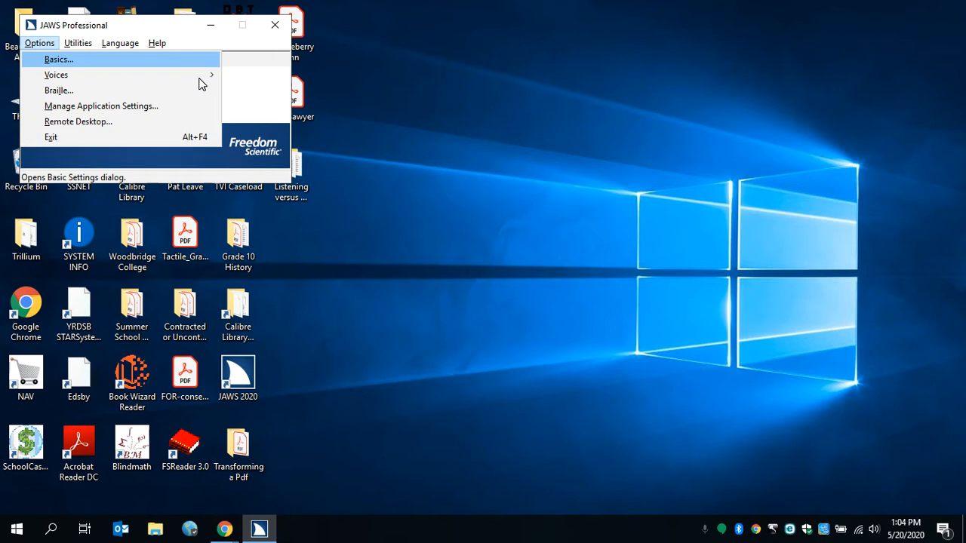
pyautogui.click(59, 90)
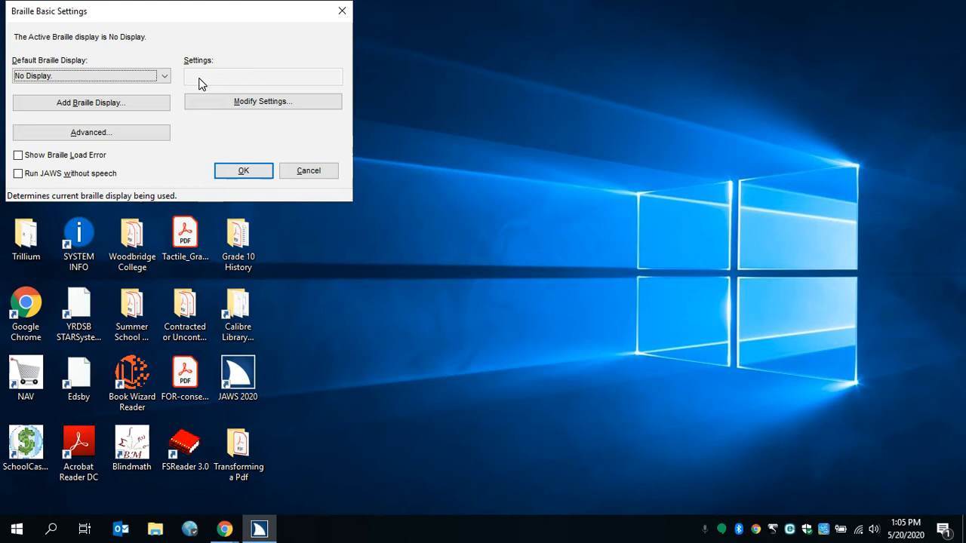
# Step: Start adding a new braille display from Braille Basic Settings
pyautogui.click(90, 102)
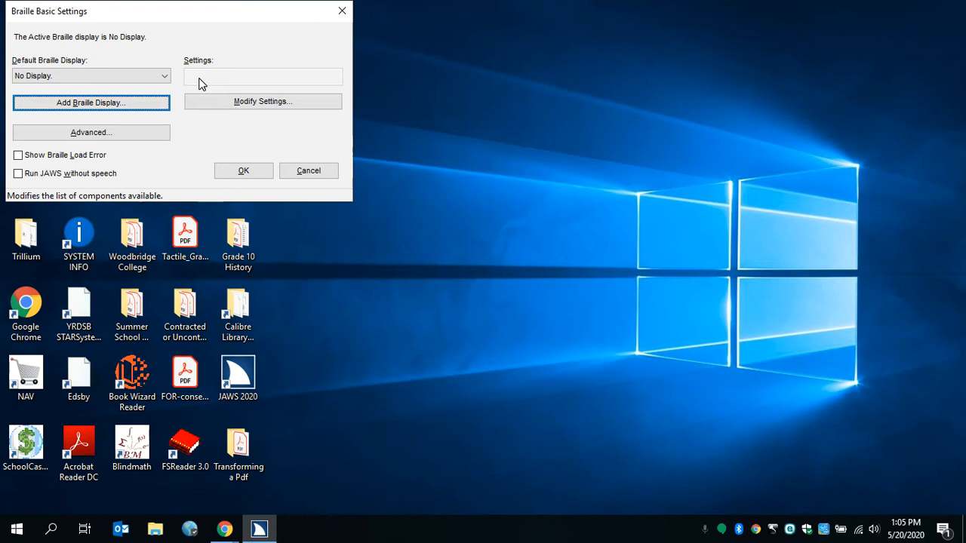
pyautogui.click(91, 101)
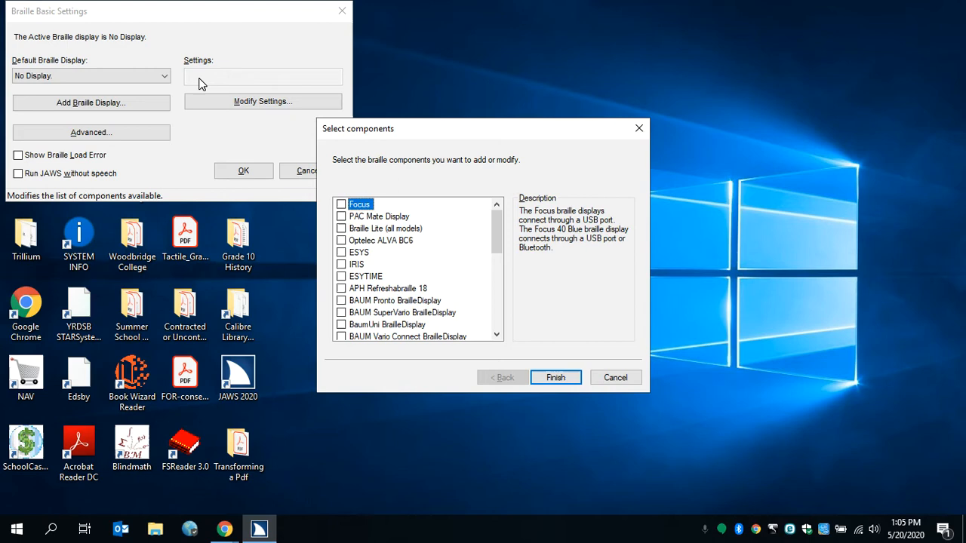
# Step: Scroll the component list and check Brailliant BI to add it
pyautogui.click(386, 228)
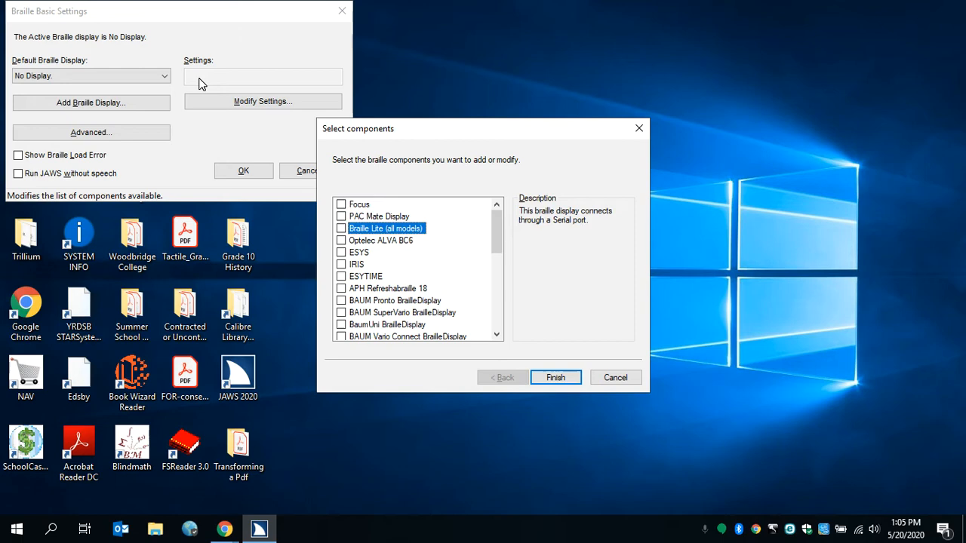
pyautogui.click(388, 288)
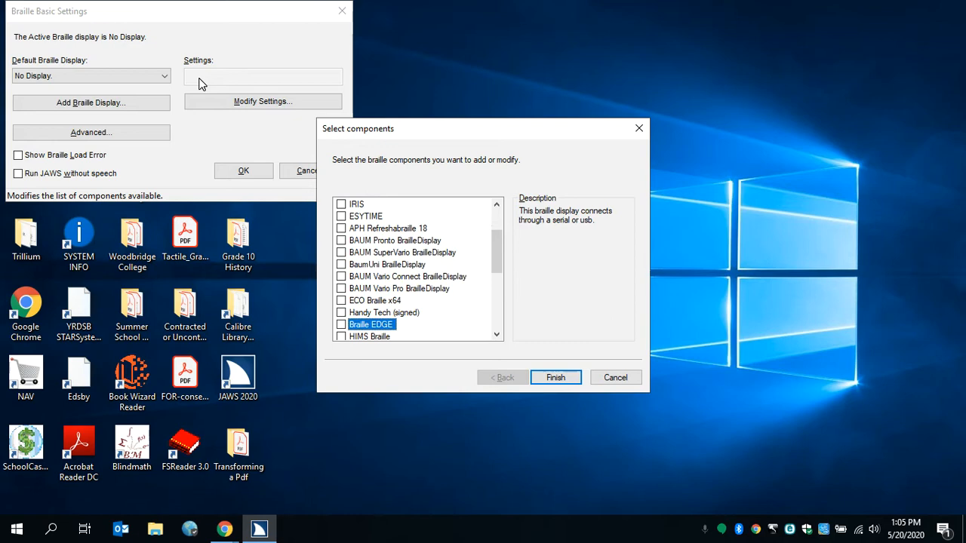
pyautogui.scroll(-3)
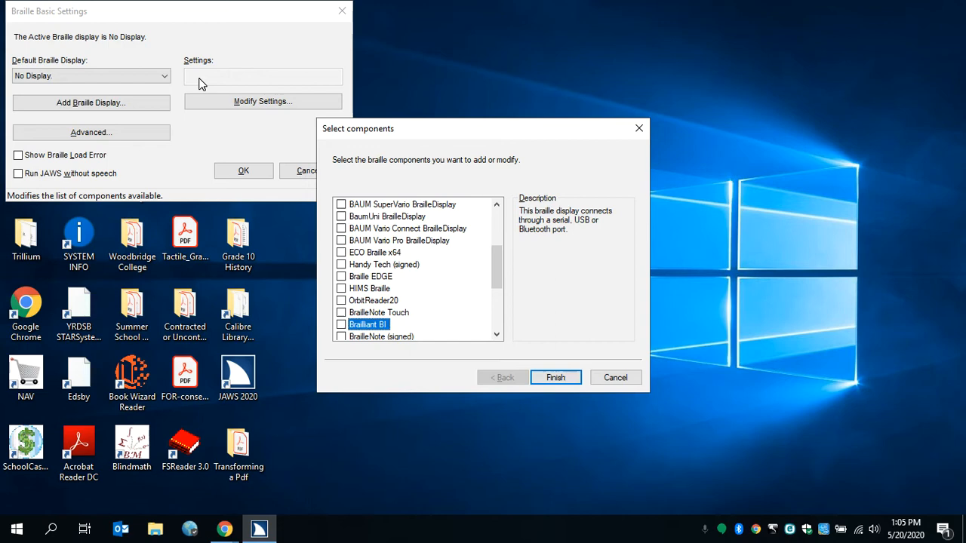
pyautogui.click(555, 378)
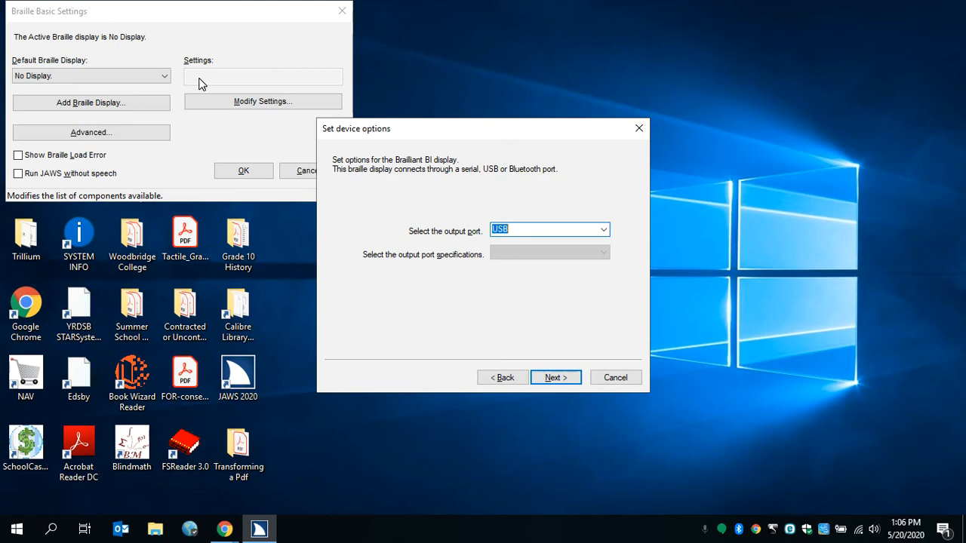
# Step: Accept USB as output port and finish with Brailliant BI as primary device
pyautogui.click(555, 377)
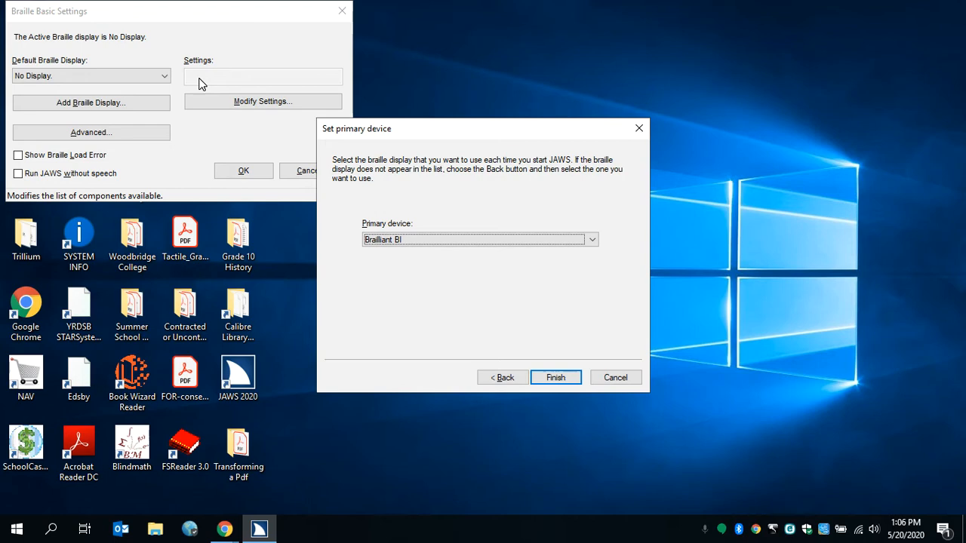
pyautogui.click(555, 378)
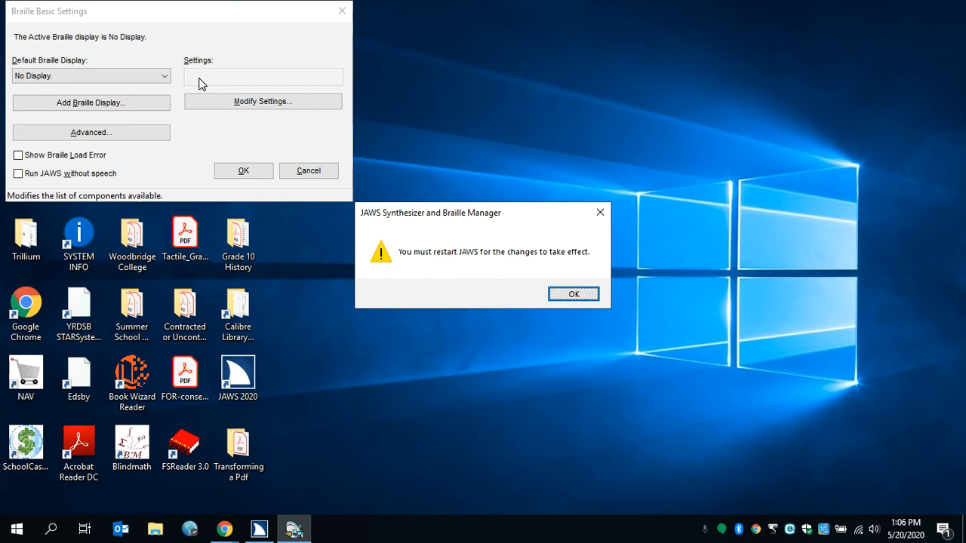
# Step: Acknowledge the notice that JAWS must restart for changes to apply
pyautogui.click(573, 293)
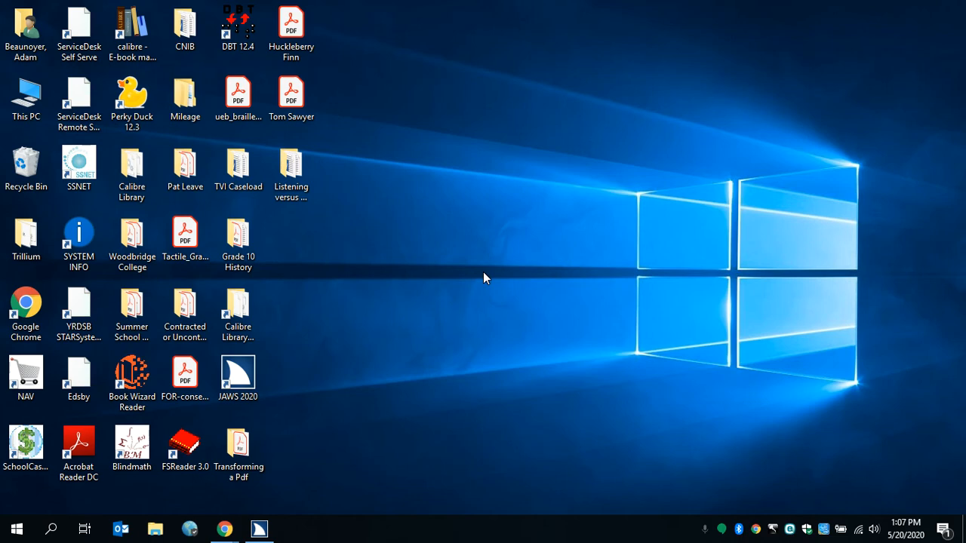
# Step: Bring the JAWS main window back from the taskbar and show its Options list
pyautogui.click(258, 528)
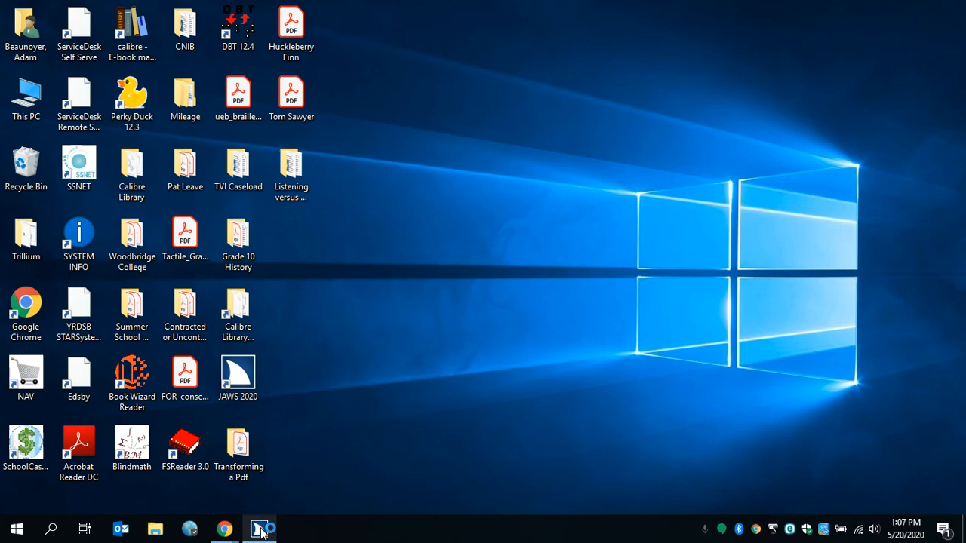
pyautogui.click(259, 528)
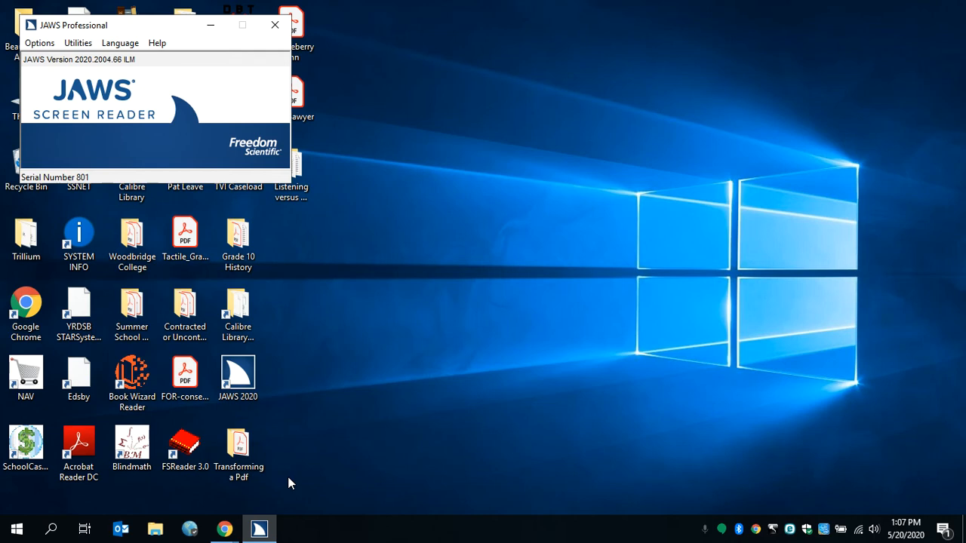
pyautogui.click(39, 42)
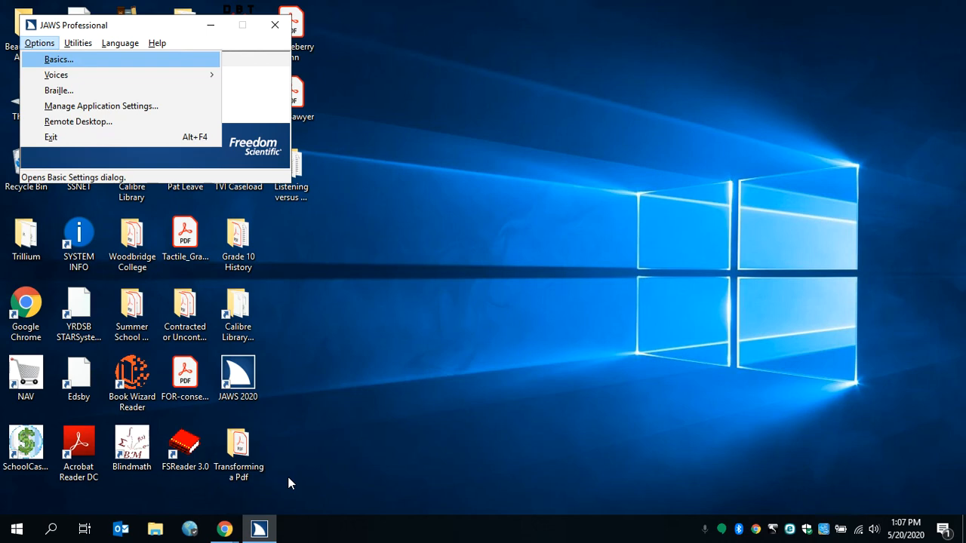
# Step: Confirm Brailliant BI over USB is the default display in Braille settings, then close them
pyautogui.click(59, 90)
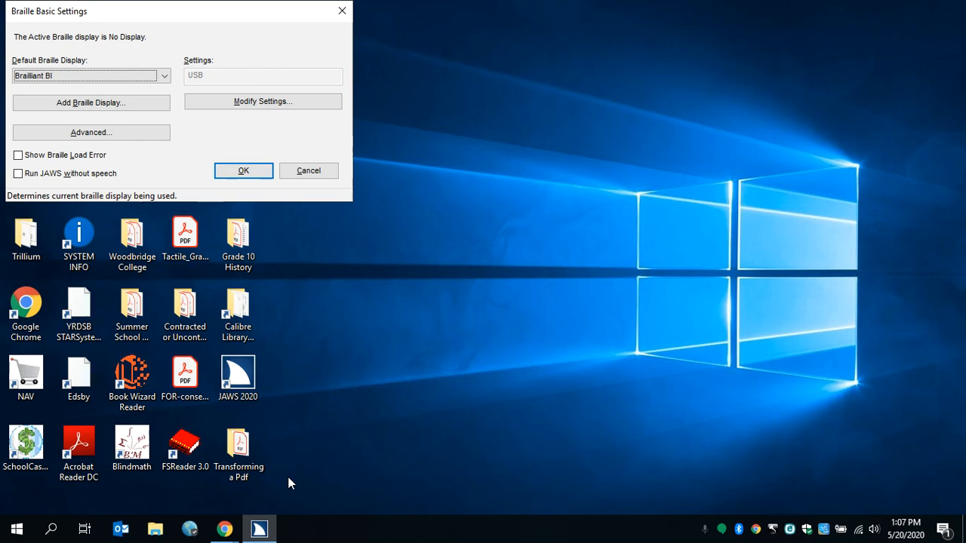
pyautogui.click(243, 170)
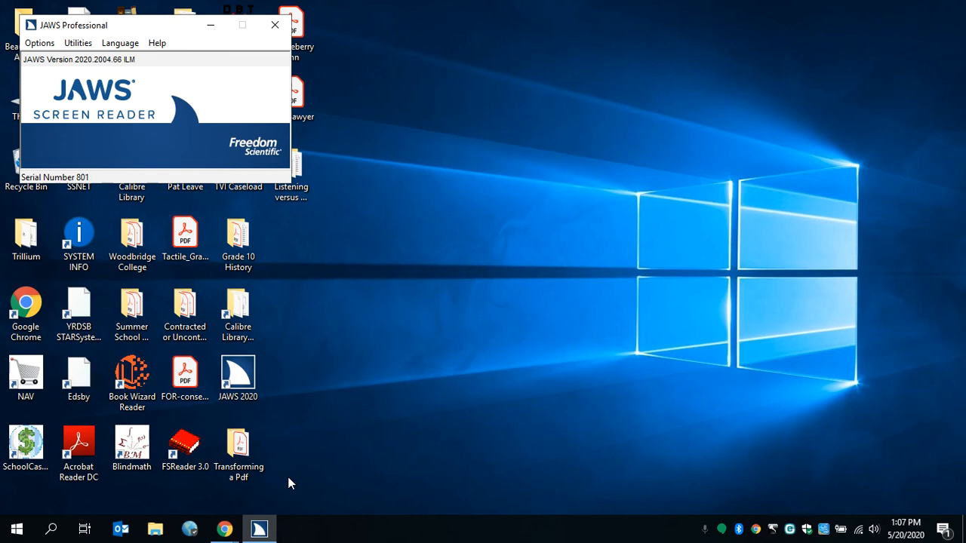